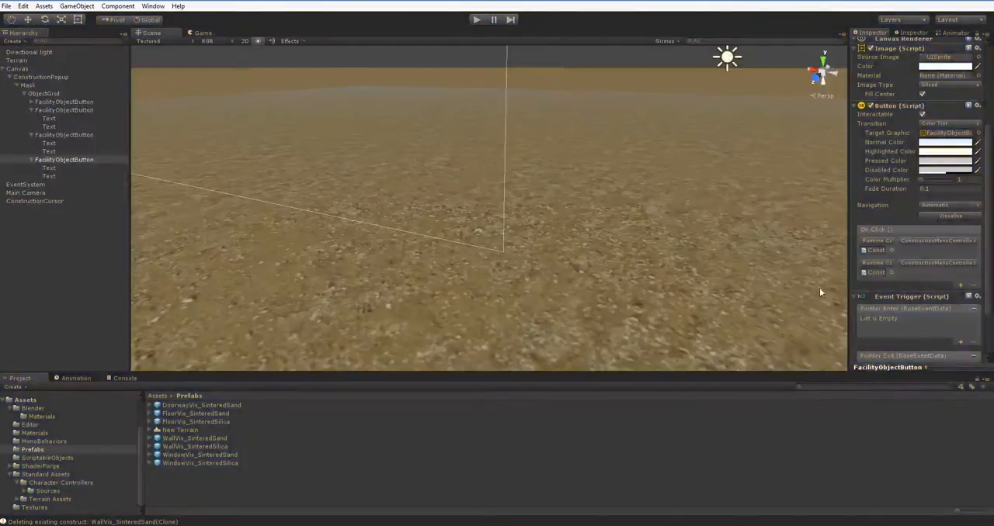
Show the Floor_SinteredSand asset's facility properties from the ScriptableObjects folder
click(46, 458)
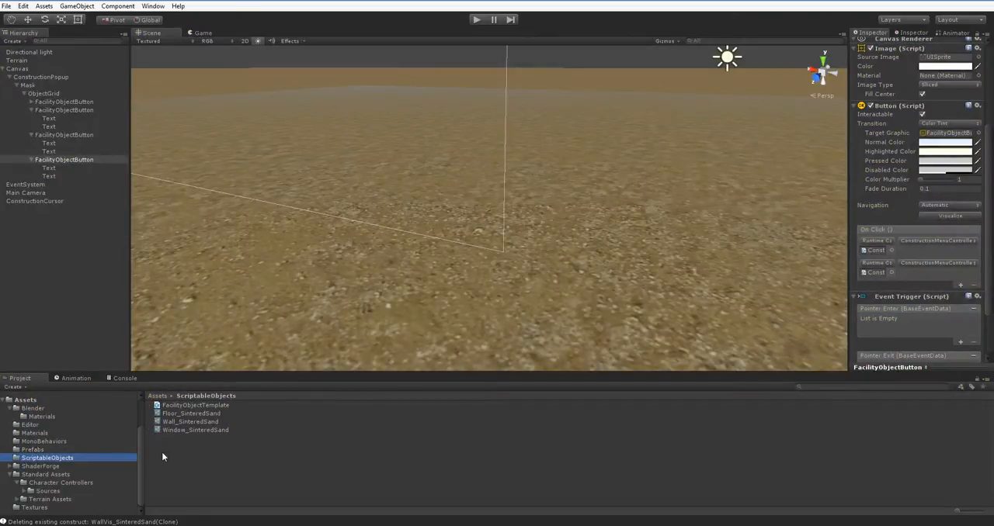
mouse_move(220, 422)
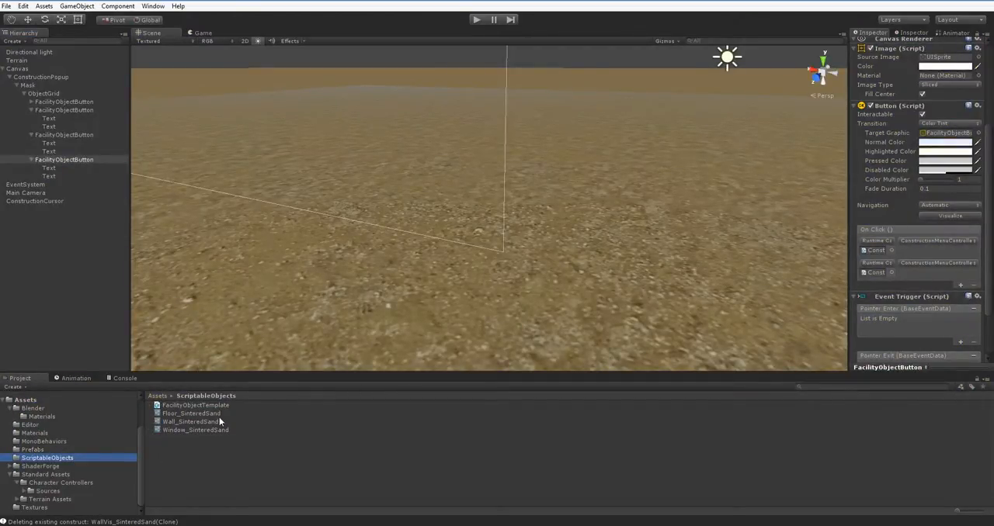
click(189, 413)
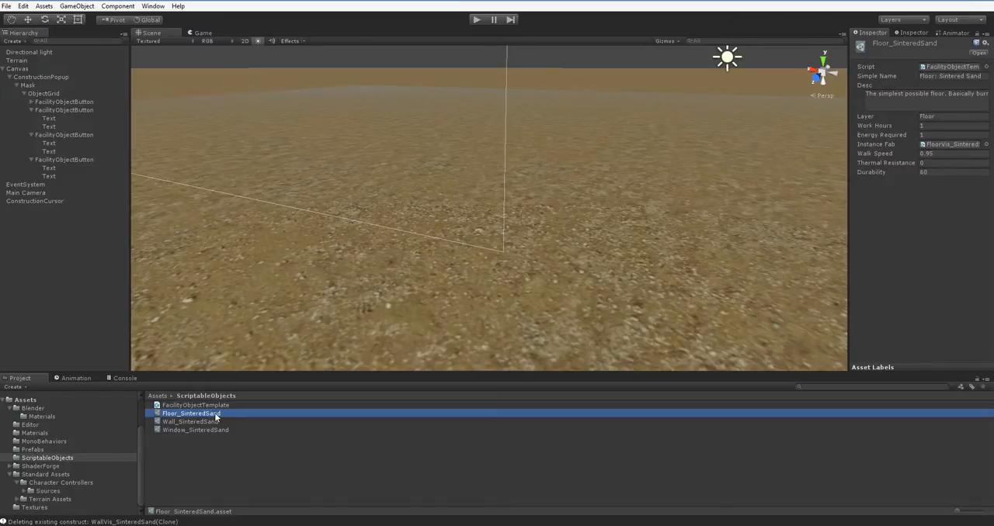
mouse_move(126, 239)
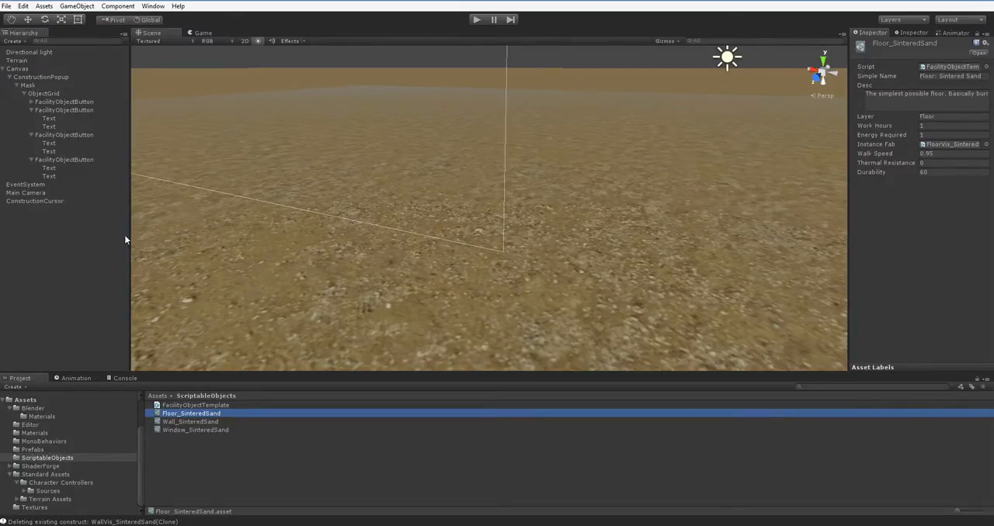
Select FacilityObjectButton and browse the FacilityObjectTemplate functions for its new On Click entry
click(64, 158)
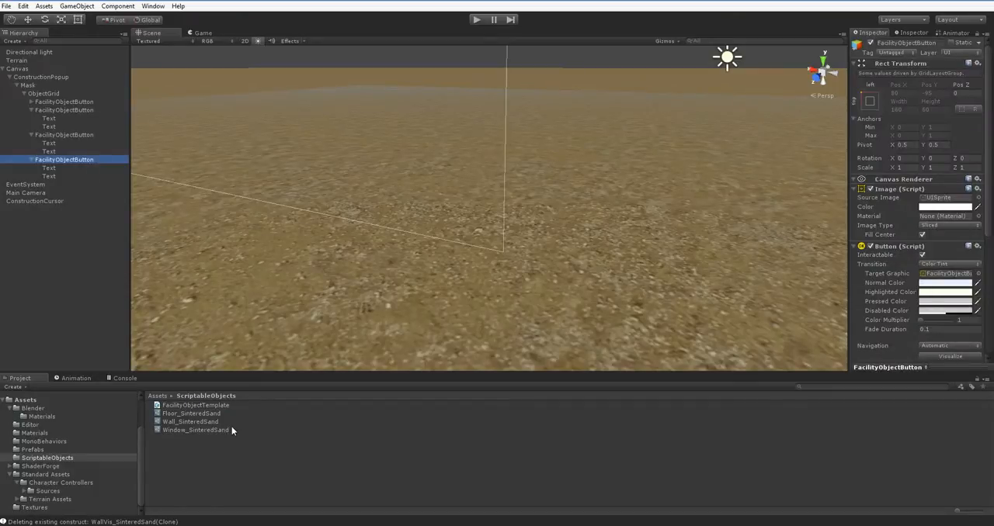
scroll(down, 3)
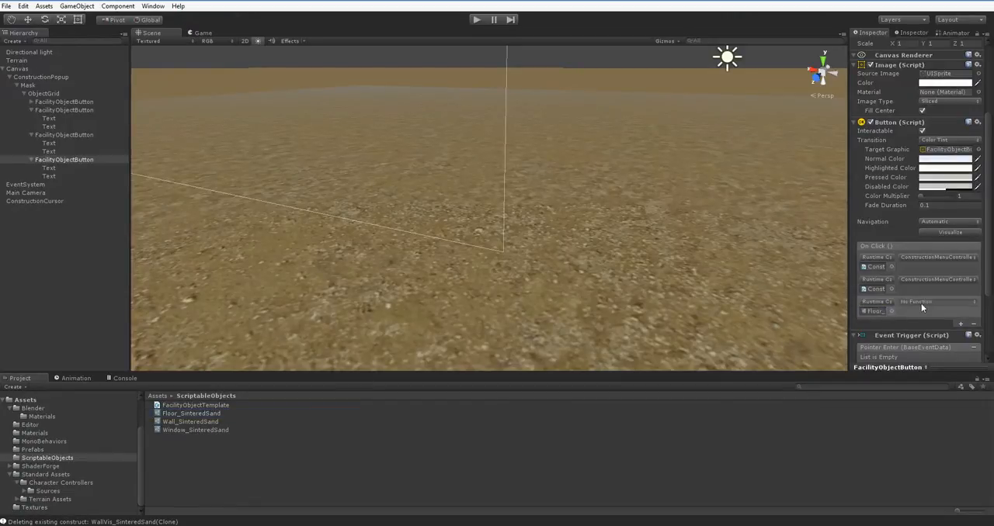
click(916, 301)
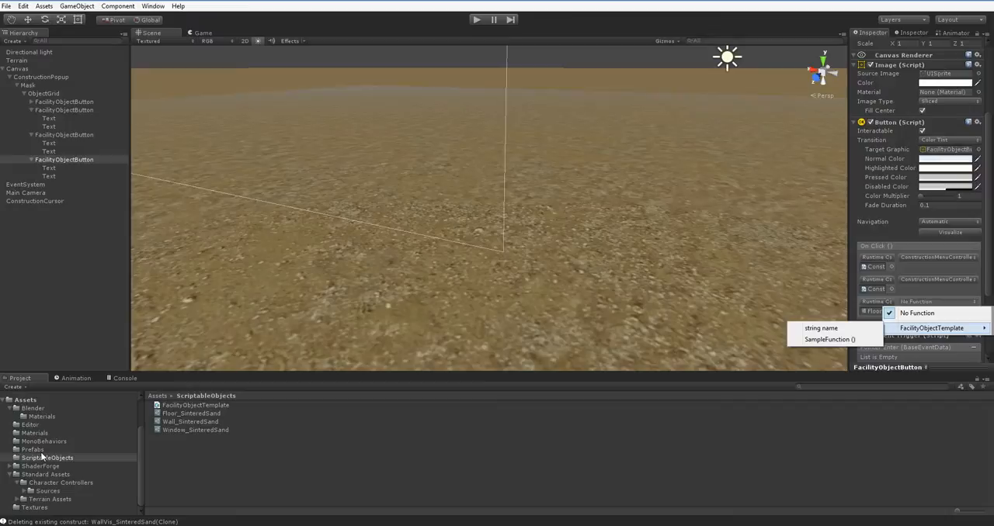
click(33, 450)
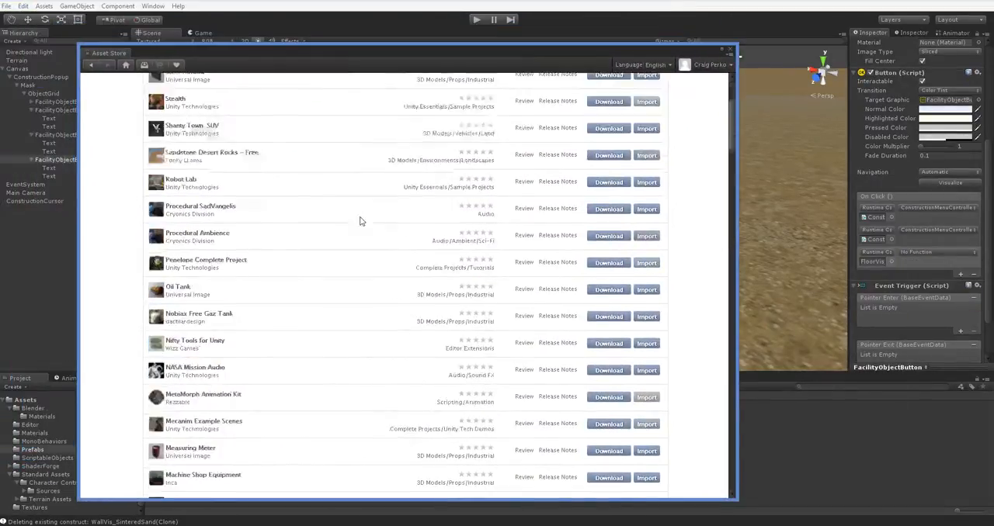
Close the Asset Store window, returning to the Prefabs folder listing
scroll(down, 3)
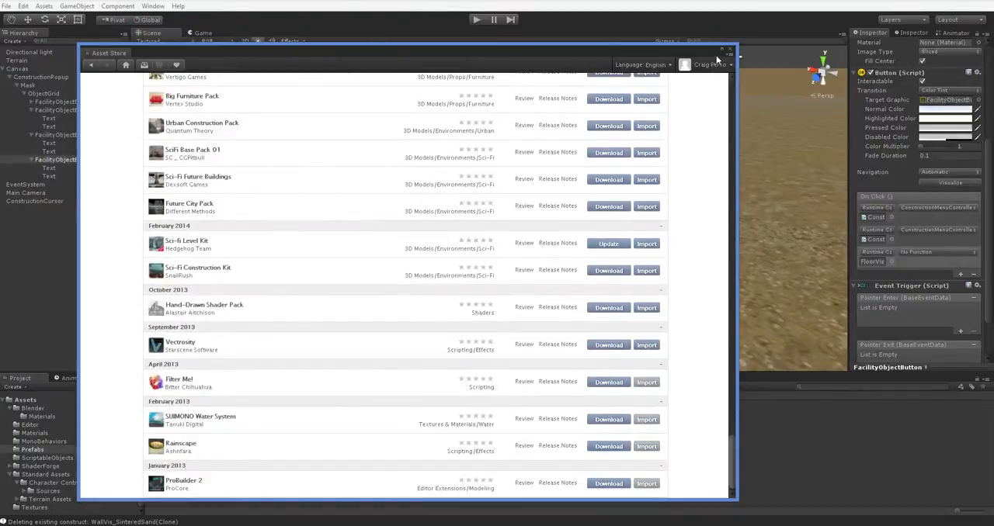
click(729, 48)
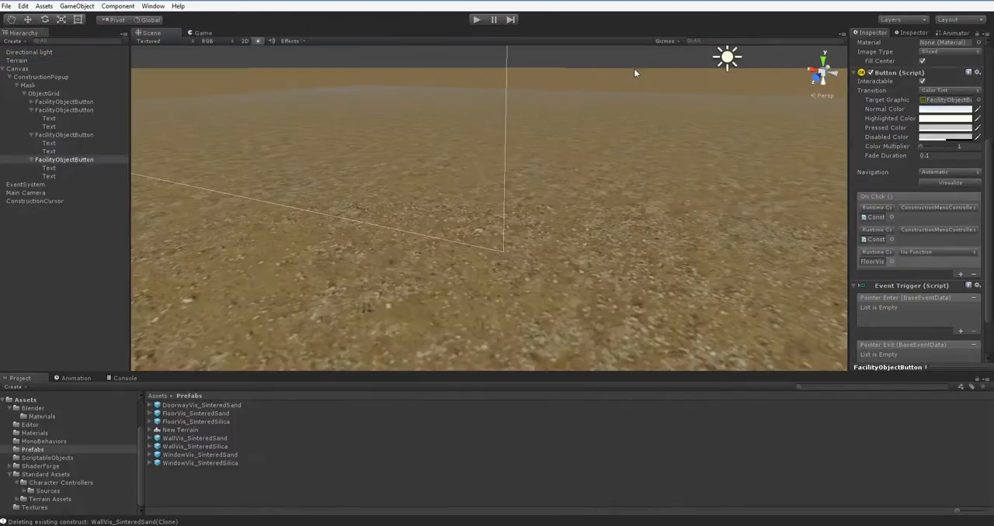
mouse_move(542, 222)
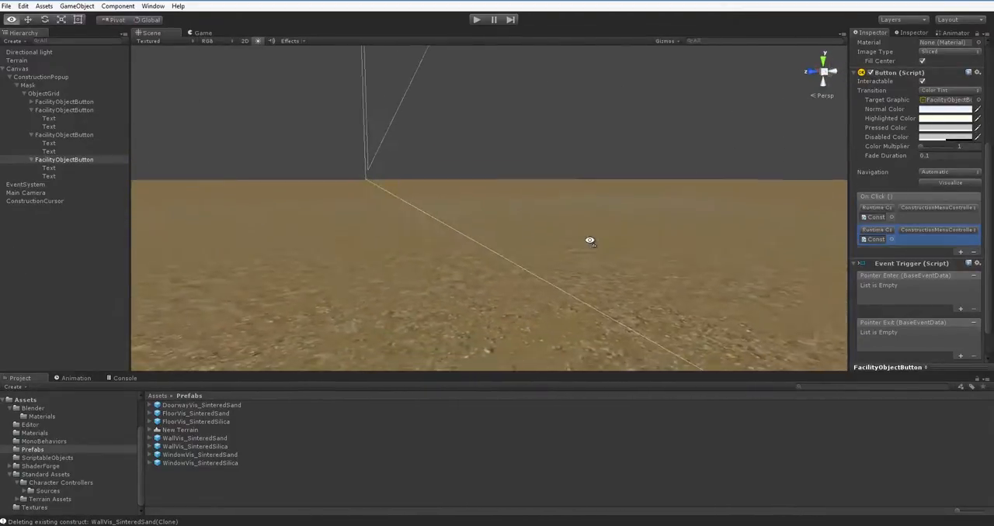
mouse_move(562, 194)
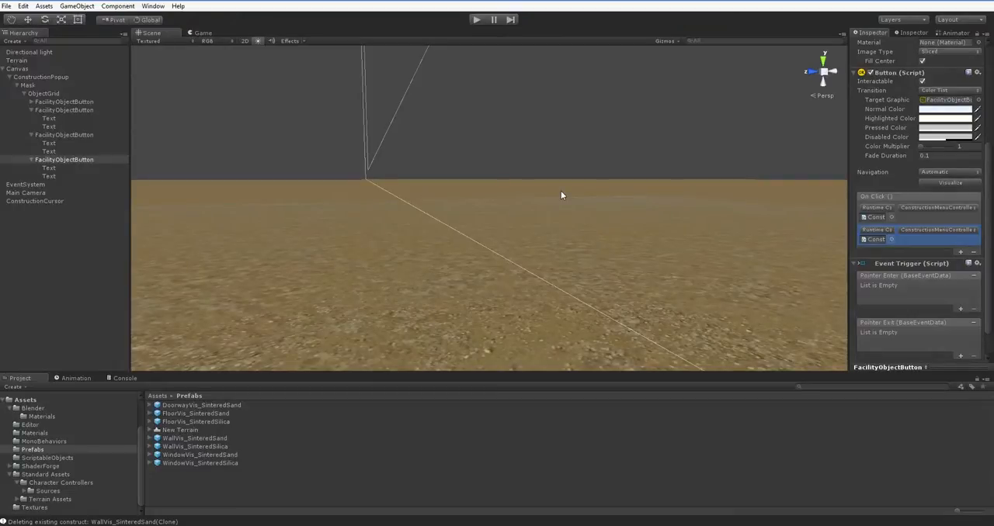